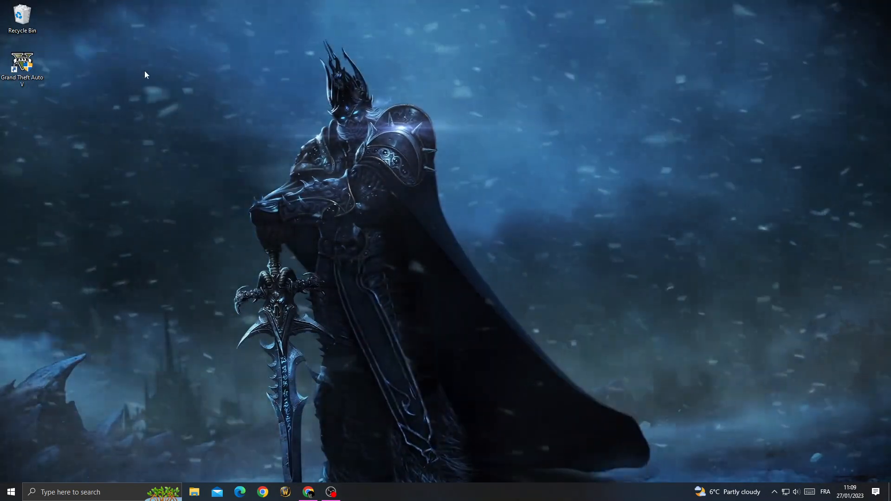
Open the Grand Theft Auto V desktop shortcut's Properties.
{"action": "right_click", "coordinate": [22, 63]}
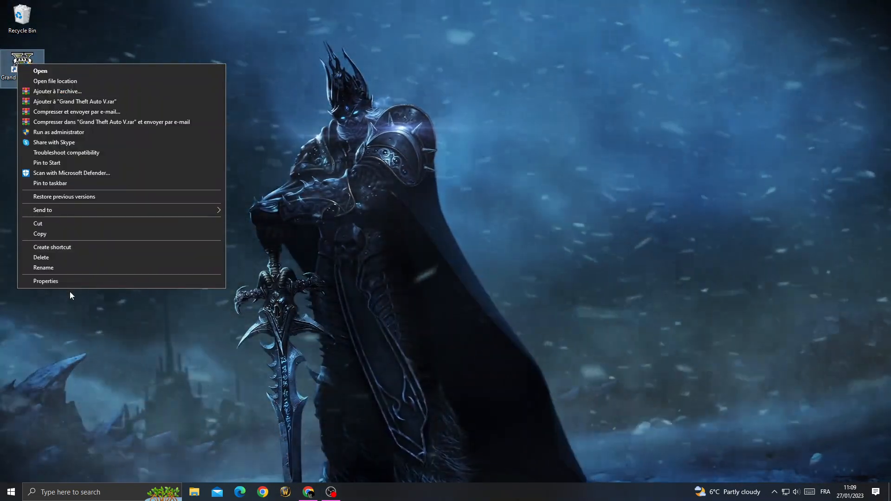
{"action": "left_click", "coordinate": [45, 281]}
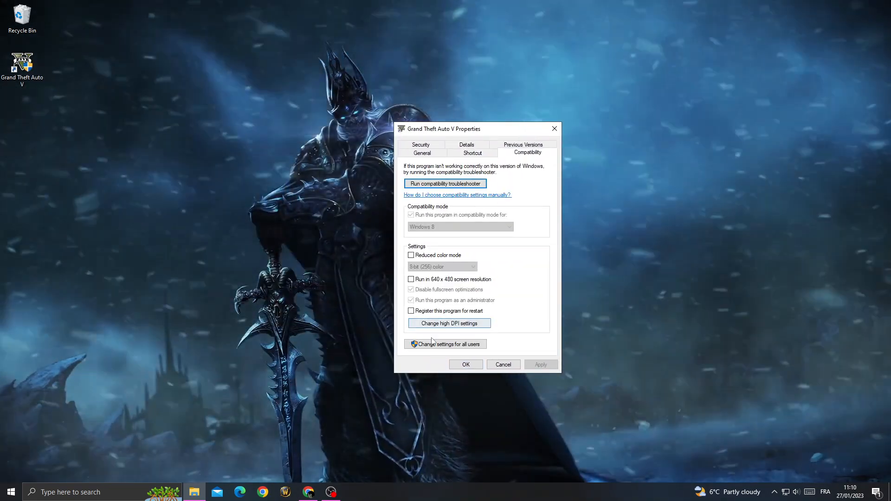
Set all-users compatibility to Windows 8 with Run as administrator, and confirm.
{"action": "left_click", "coordinate": [445, 344]}
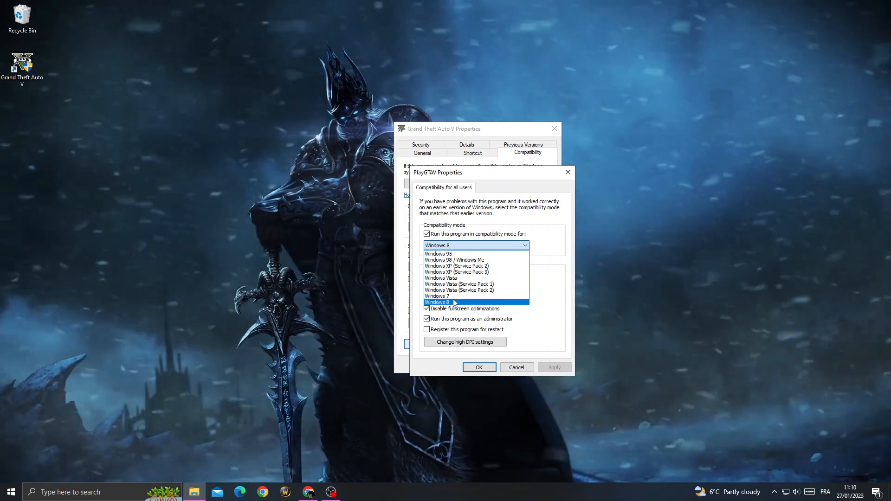
{"action": "left_click", "coordinate": [437, 301]}
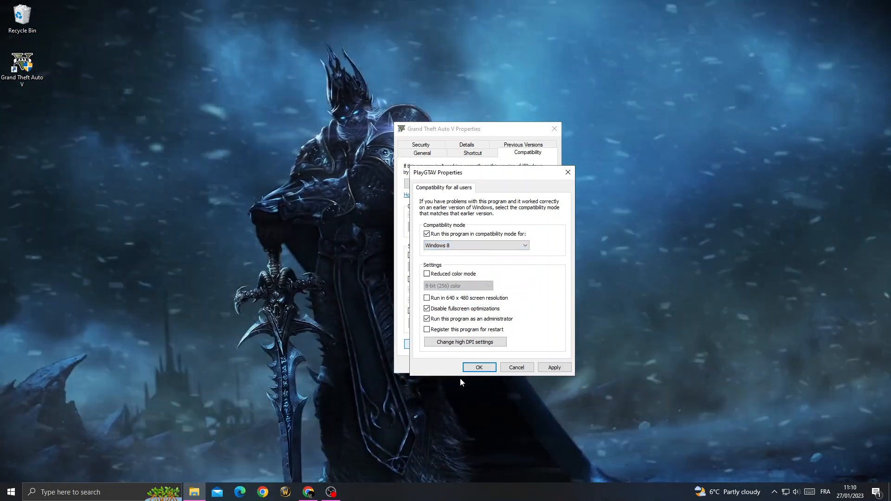
{"action": "left_click", "coordinate": [478, 367]}
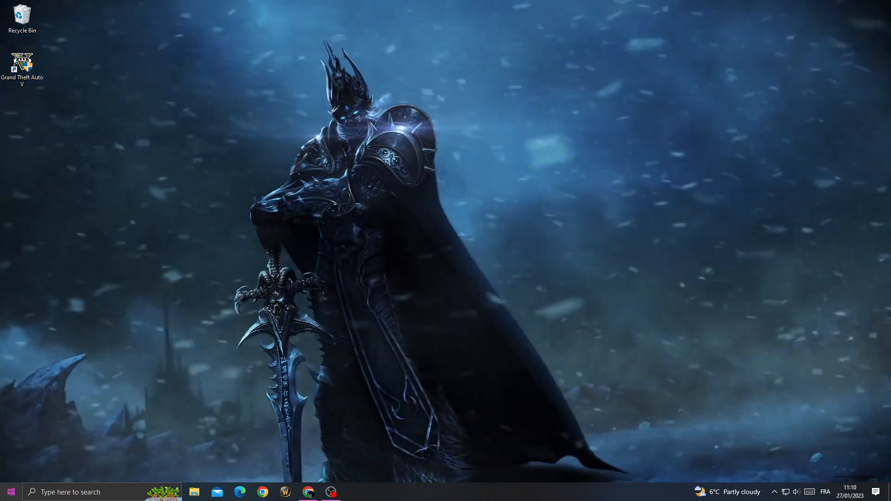
Turn on 'Let apps run in the background' in Privacy > Background apps.
{"action": "left_click", "coordinate": [8, 492]}
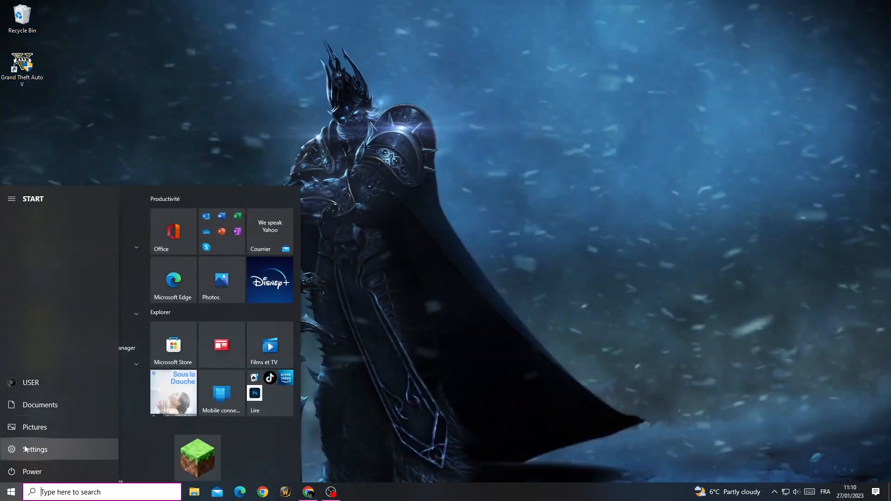
{"action": "left_click", "coordinate": [34, 449]}
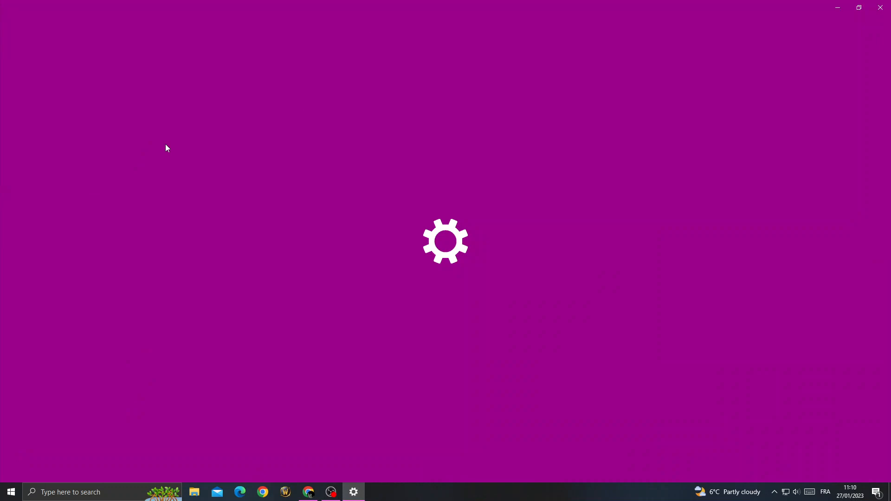
{"action": "left_click", "coordinate": [352, 492]}
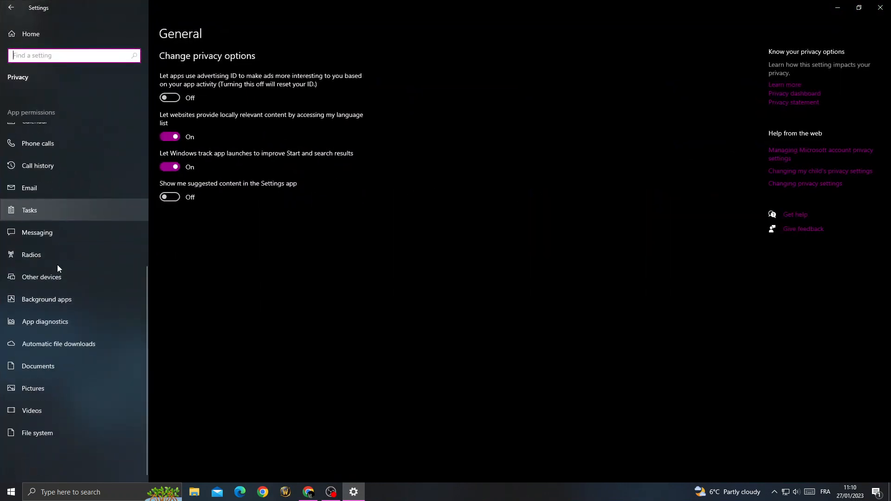
{"action": "left_click", "coordinate": [46, 299]}
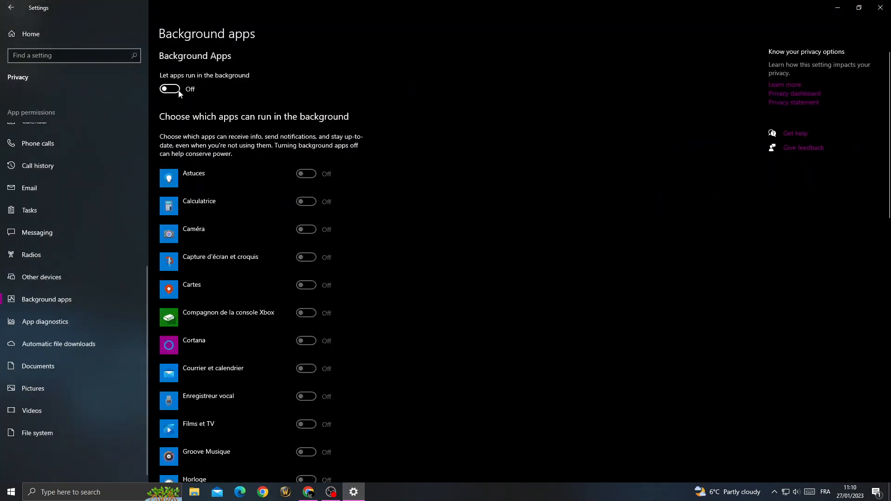
{"action": "left_click", "coordinate": [169, 89]}
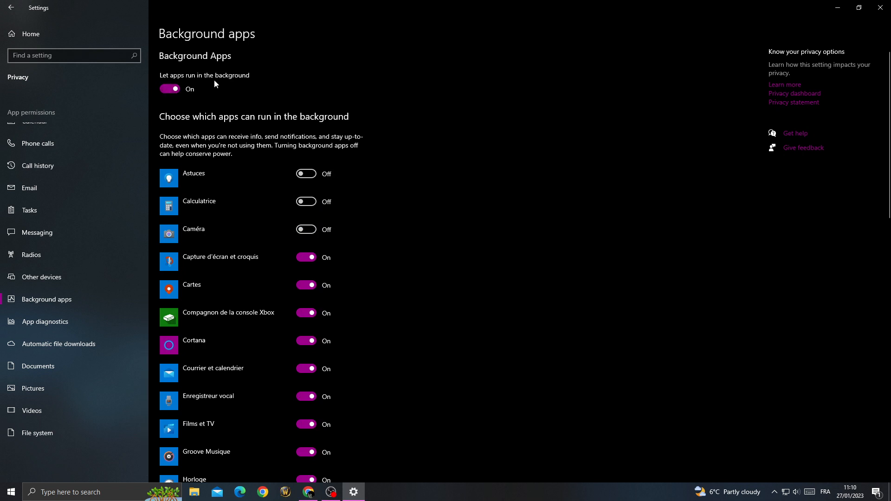
{"action": "left_click", "coordinate": [169, 88]}
{"action": "type", "text": "devic"}
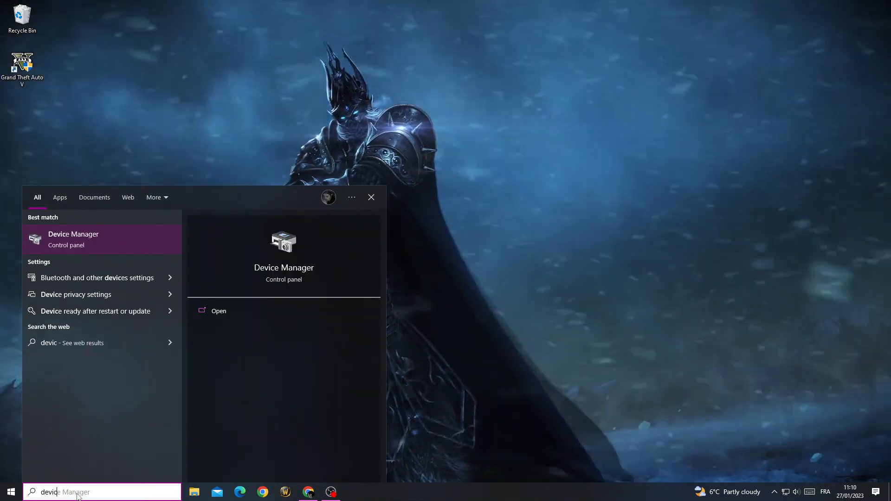
Open Device Manager and expand Display adapters to show Intel HD 4600 and GTX 1650.
{"action": "left_click", "coordinate": [218, 310]}
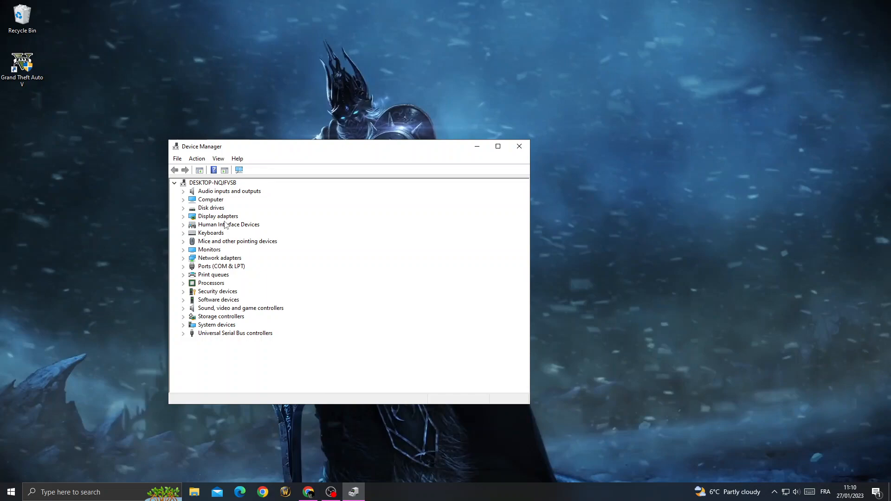
{"action": "left_click", "coordinate": [183, 216]}
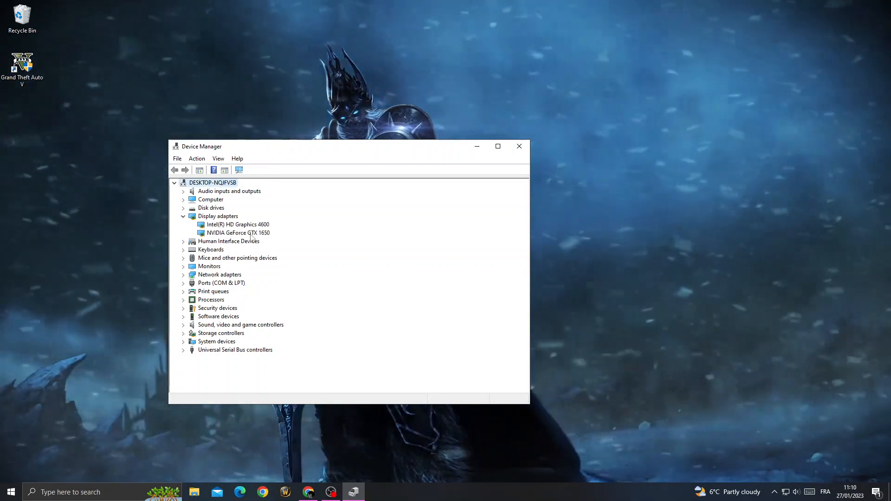
Auto-search for an NVIDIA GeForce GTX 1650 driver update and close the 'best driver installed' result.
{"action": "right_click", "coordinate": [238, 233]}
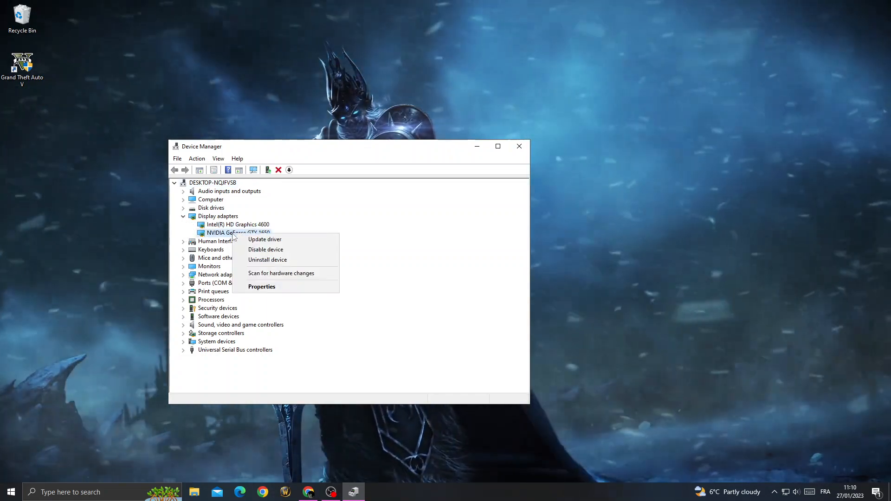
{"action": "left_click", "coordinate": [264, 239]}
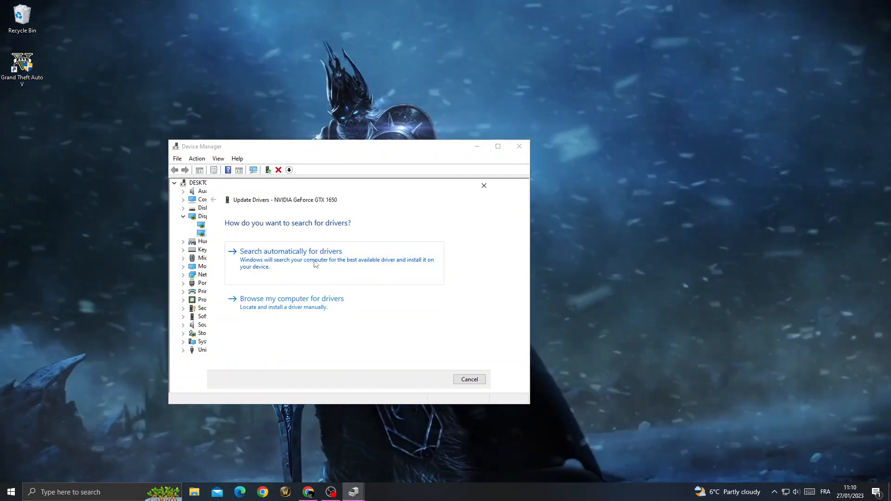
{"action": "left_click", "coordinate": [291, 251]}
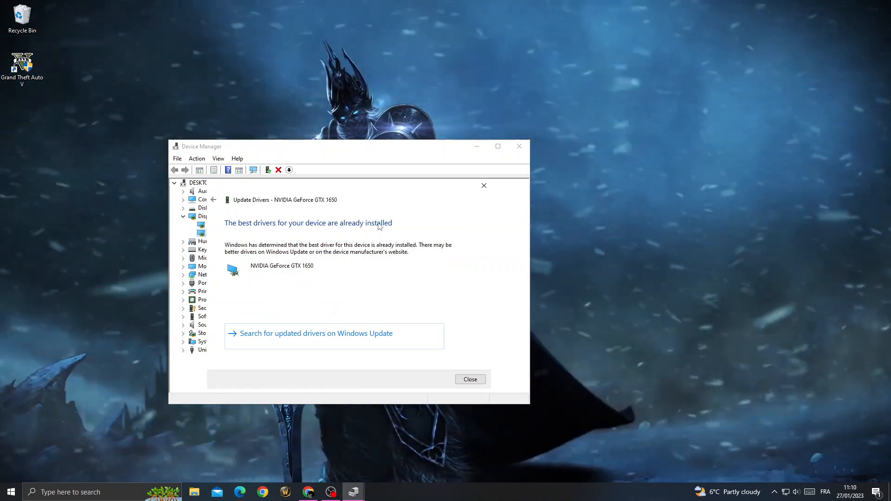
{"action": "left_click", "coordinate": [469, 379]}
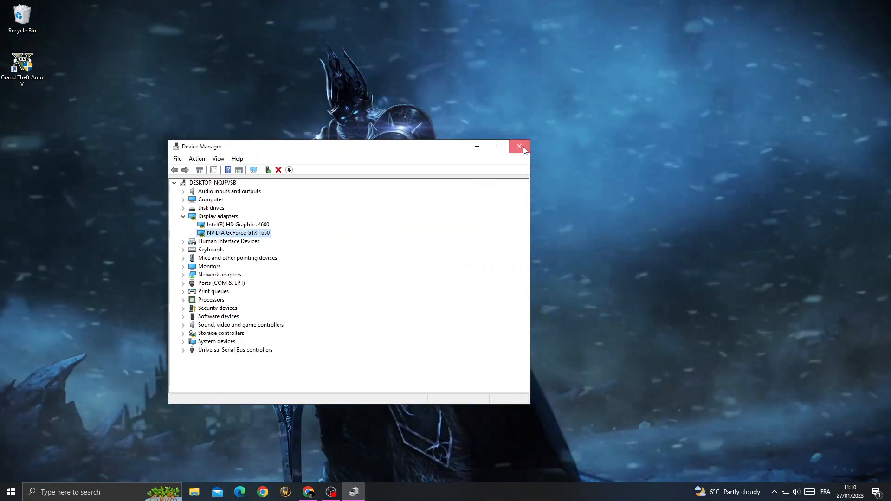